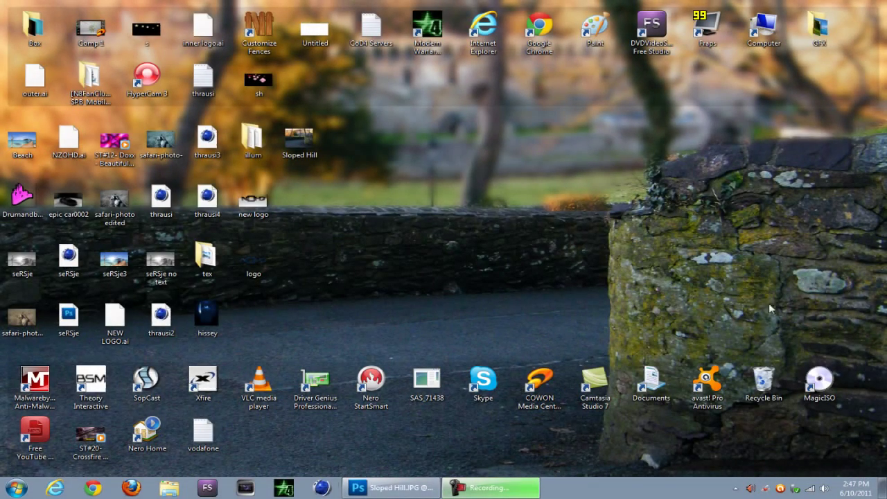
{"action": "mouse_move", "coordinate": [530, 198]}
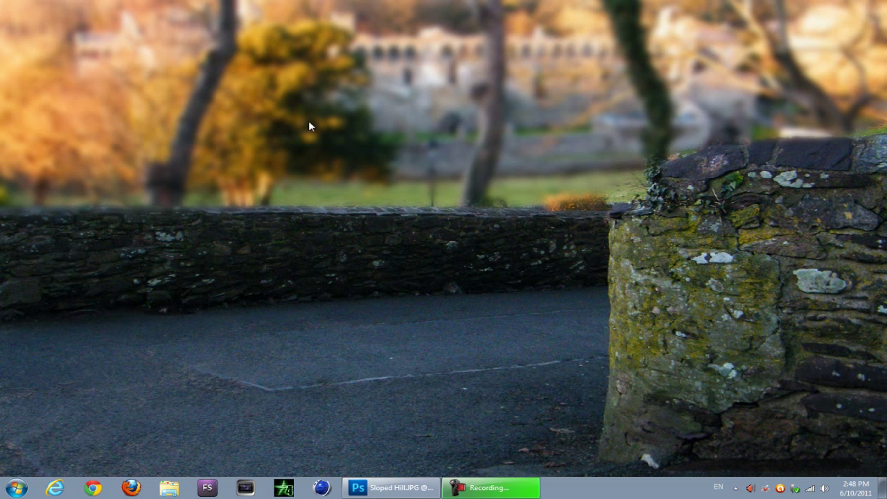
{"action": "mouse_move", "coordinate": [277, 217]}
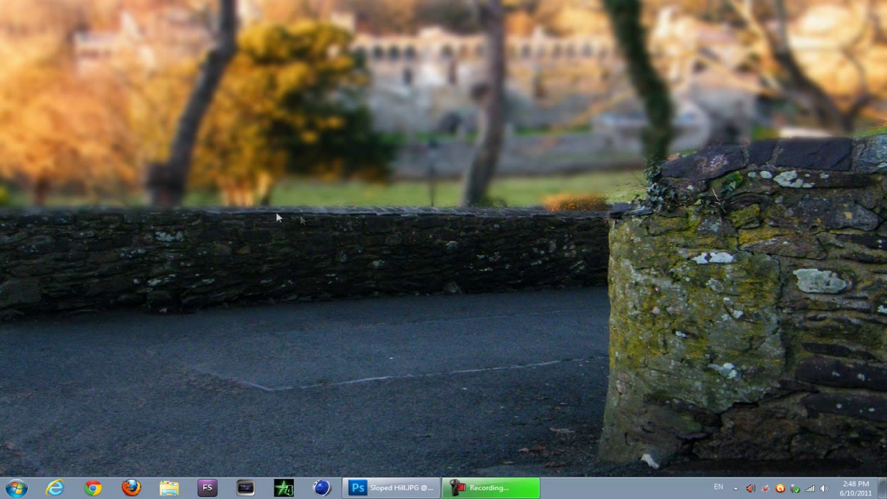
{"action": "mouse_move", "coordinate": [671, 272]}
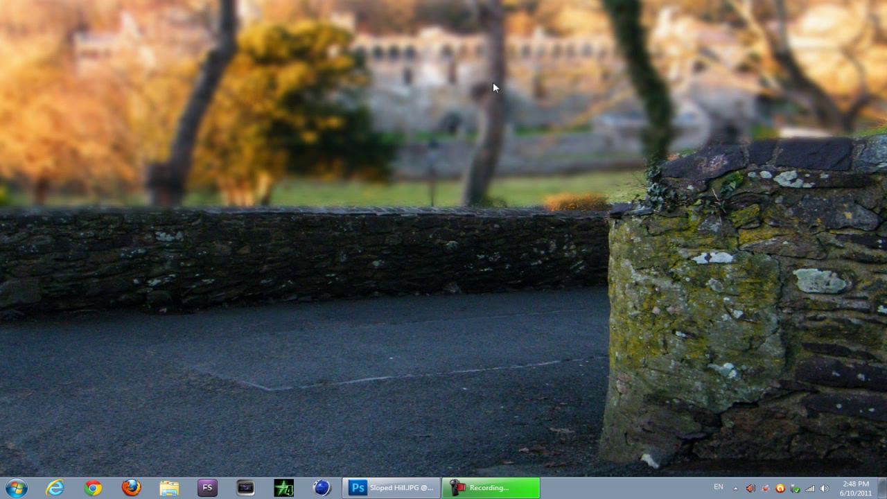
{"action": "mouse_move", "coordinate": [231, 204]}
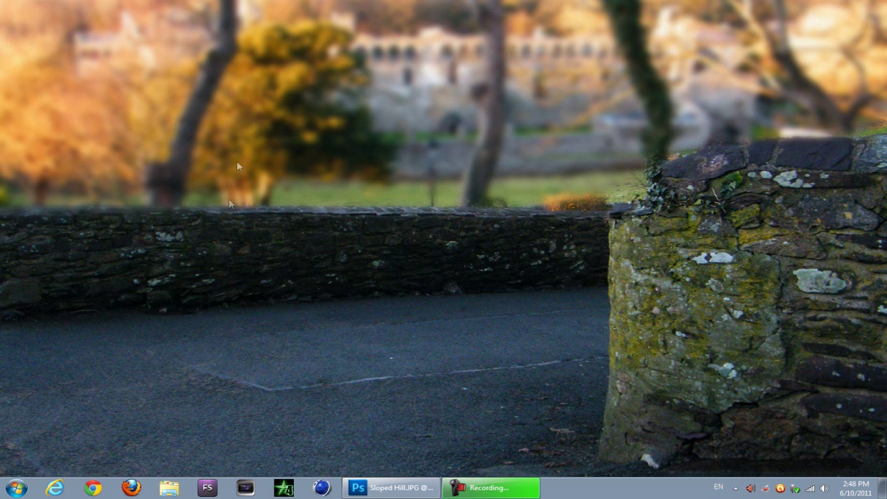
{"action": "mouse_move", "coordinate": [643, 295]}
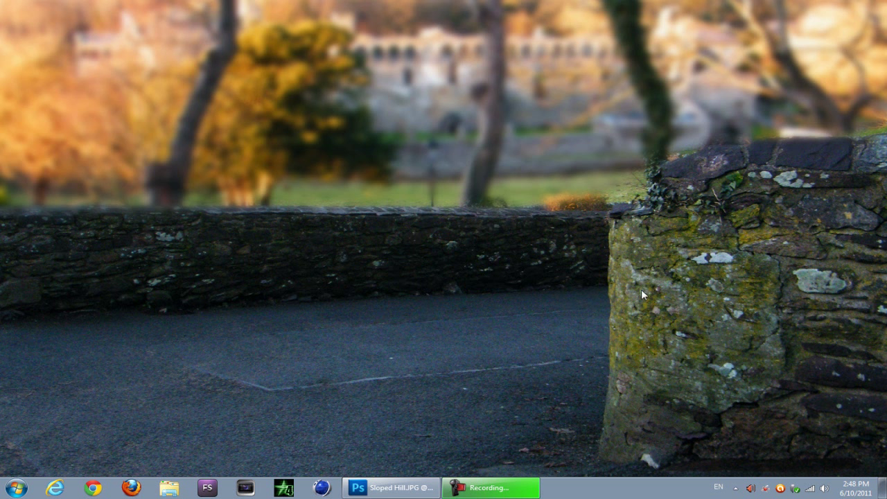
{"action": "mouse_move", "coordinate": [522, 266]}
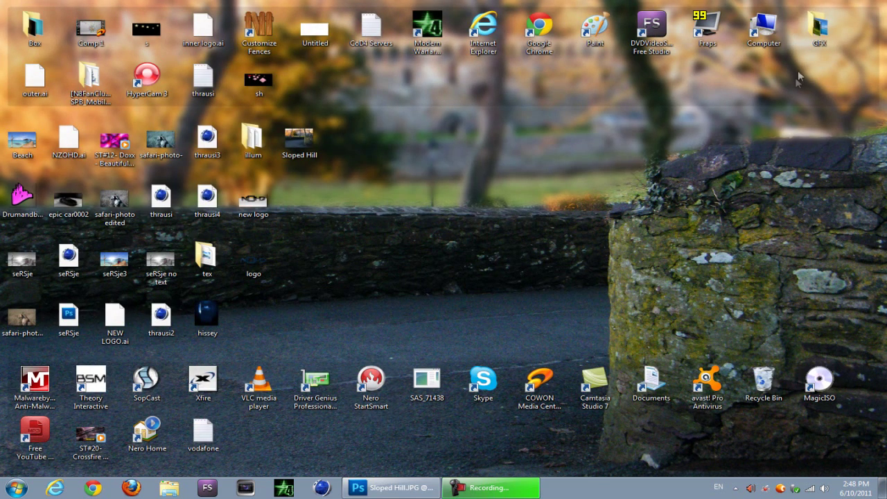
Open the GFX desktop folder and scroll down to the Sloped Hill photo
{"action": "double_click", "coordinate": [819, 28]}
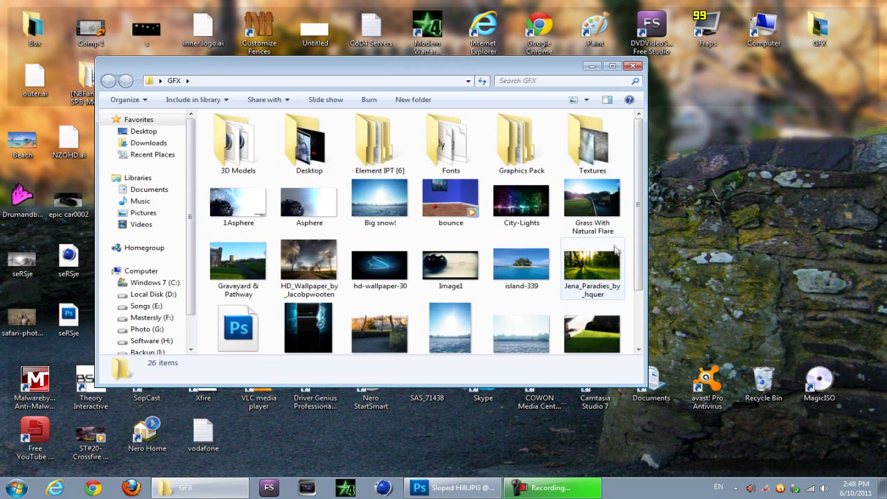
{"action": "scroll", "scroll_direction": "down", "scroll_amount": 3}
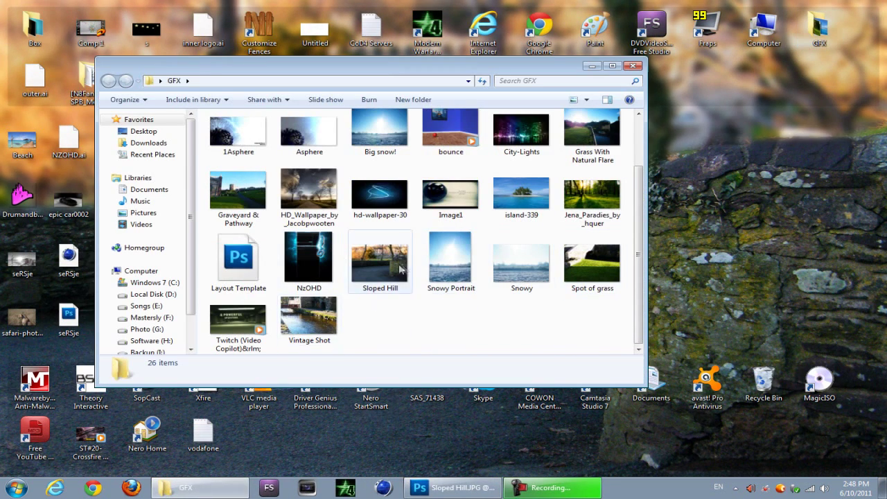
View Sloped Hill in Windows Photo Viewer, then minimize the viewer
{"action": "double_click", "coordinate": [380, 261]}
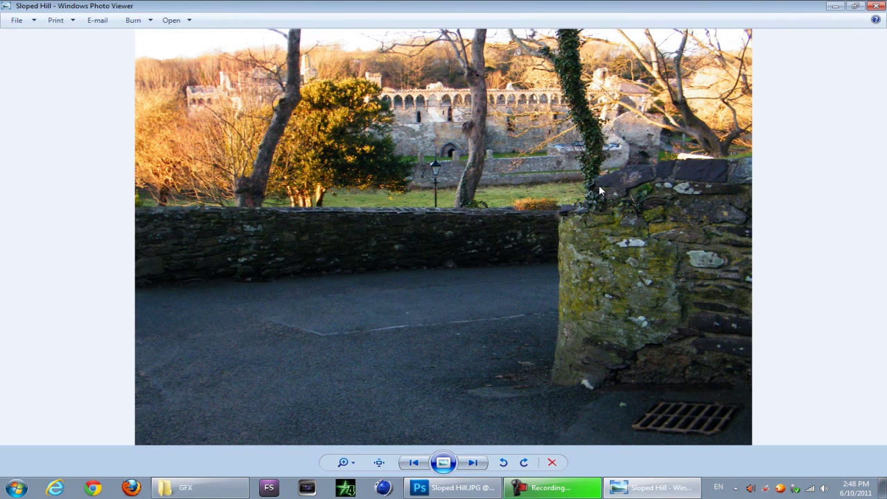
{"action": "mouse_move", "coordinate": [691, 150]}
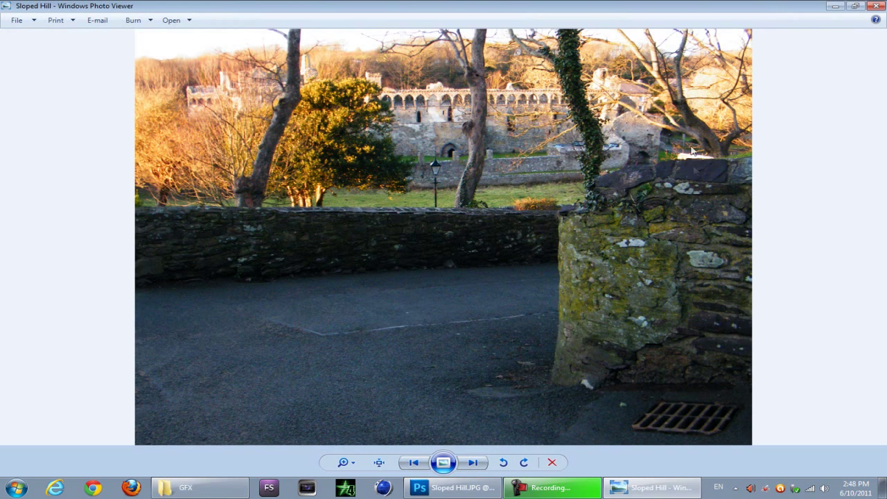
{"action": "mouse_move", "coordinate": [347, 80]}
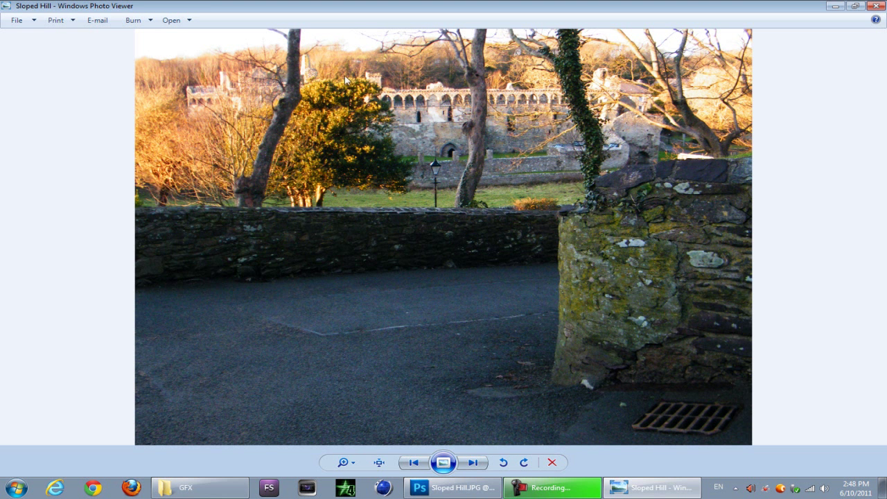
{"action": "mouse_move", "coordinate": [166, 219]}
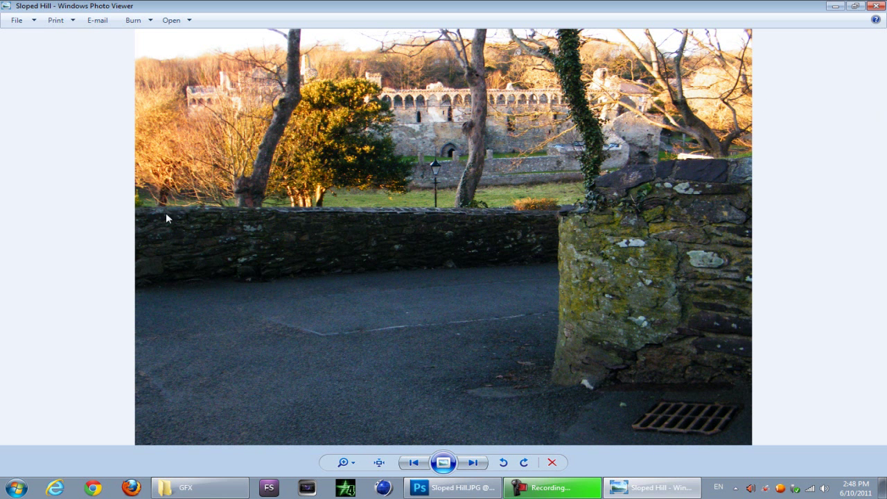
{"action": "mouse_move", "coordinate": [474, 154]}
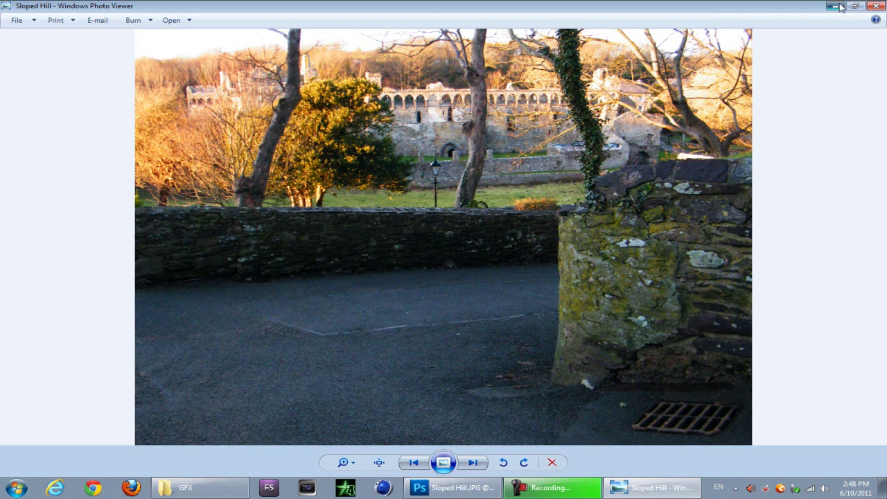
{"action": "left_click", "coordinate": [827, 5]}
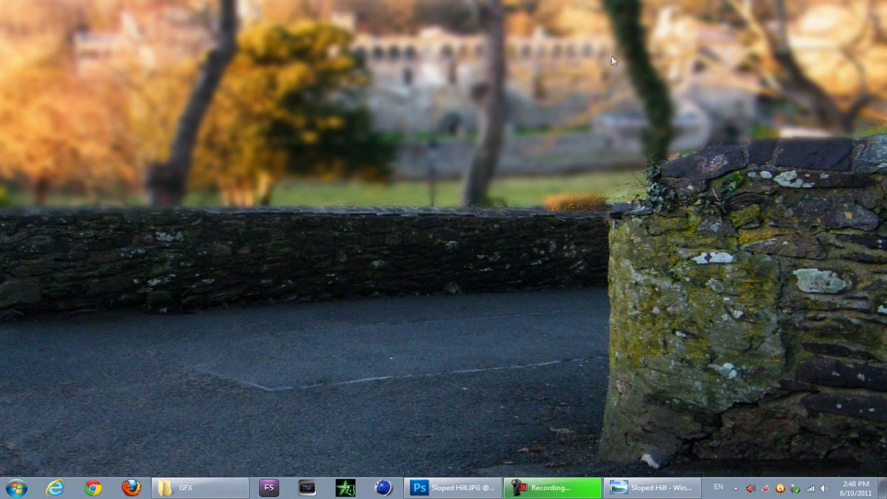
Switch to Photoshop and select the Sloped Hill.JPG document tab
{"action": "left_click", "coordinate": [453, 487]}
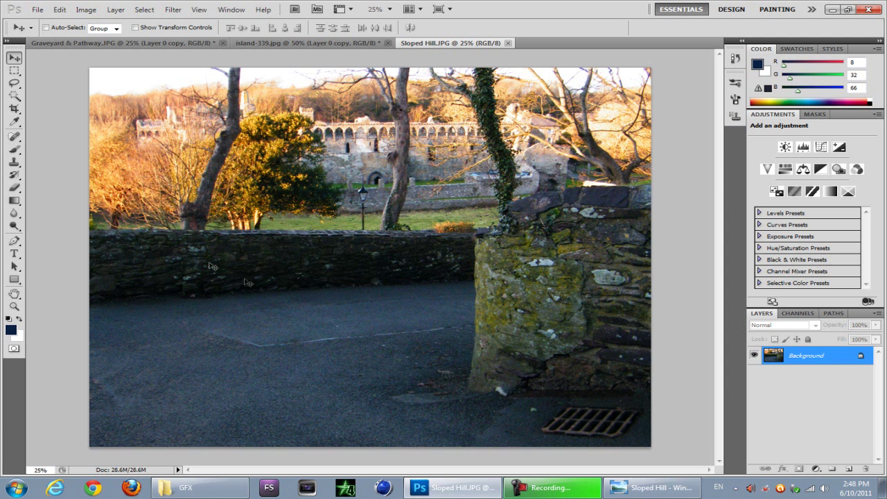
{"action": "left_click", "coordinate": [38, 9]}
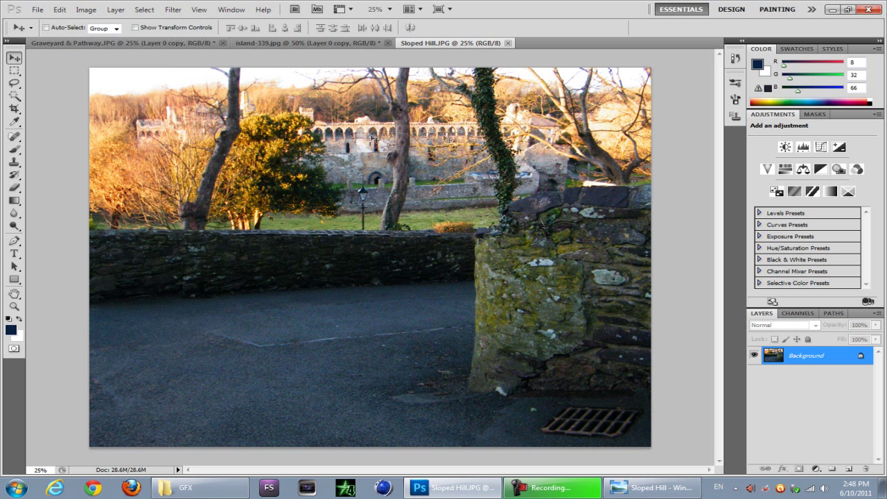
{"action": "mouse_move", "coordinate": [152, 247]}
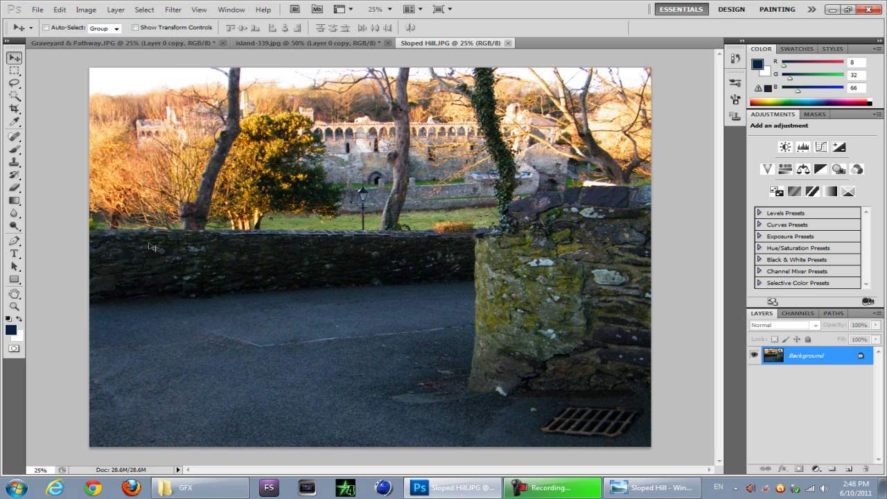
{"action": "mouse_move", "coordinate": [185, 335]}
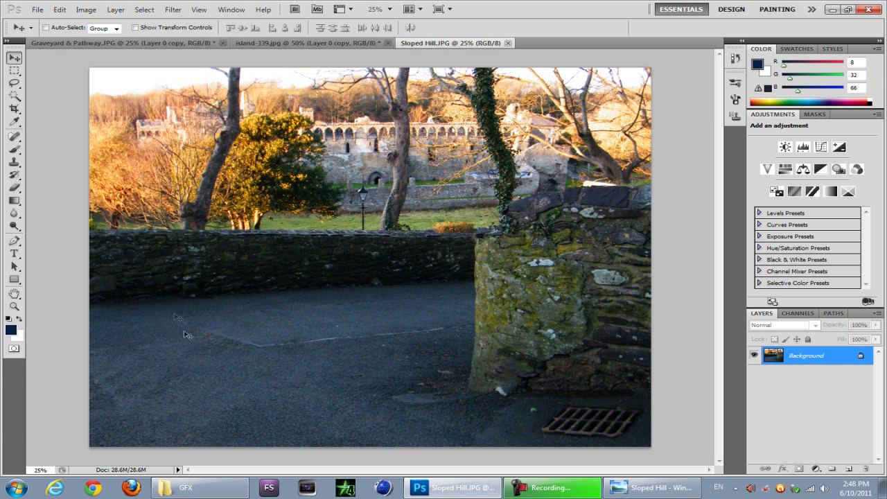
{"action": "mouse_move", "coordinate": [312, 133]}
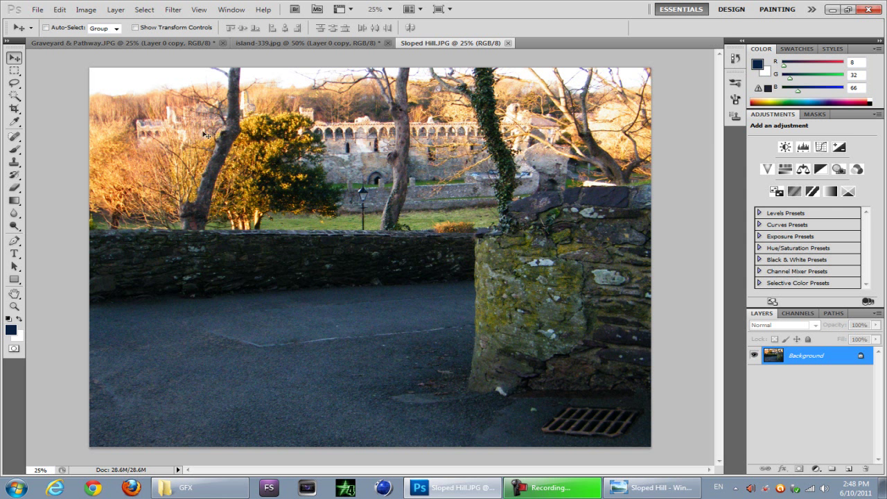
{"action": "mouse_move", "coordinate": [551, 131]}
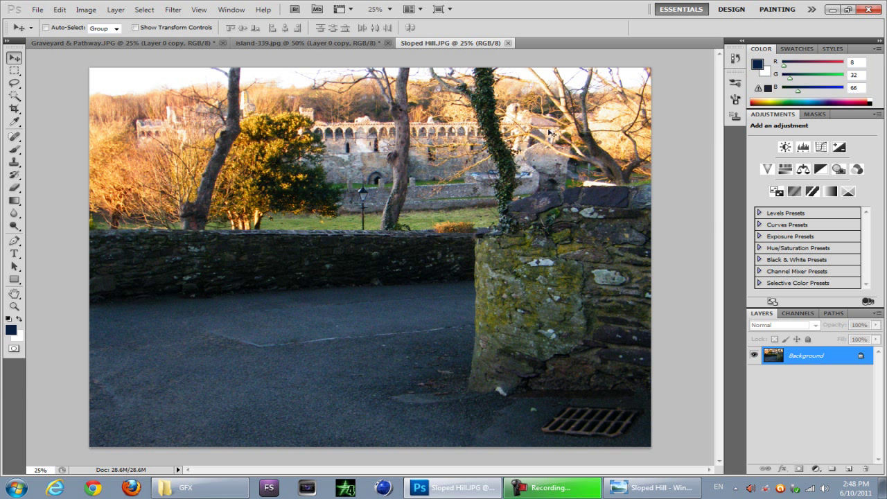
{"action": "mouse_move", "coordinate": [165, 138]}
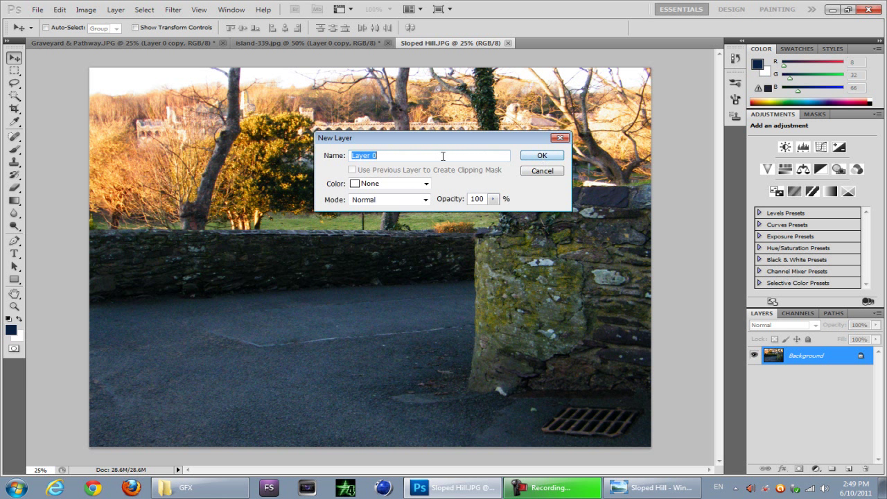
{"action": "mouse_move", "coordinate": [328, 162]}
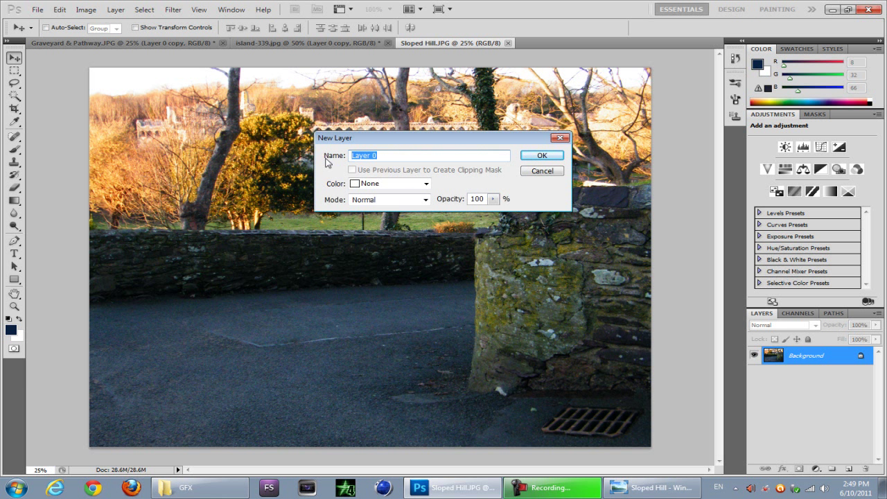
Confirm the New Layer dialog, converting Background into a layer named 'hill'
{"action": "left_click", "coordinate": [542, 154]}
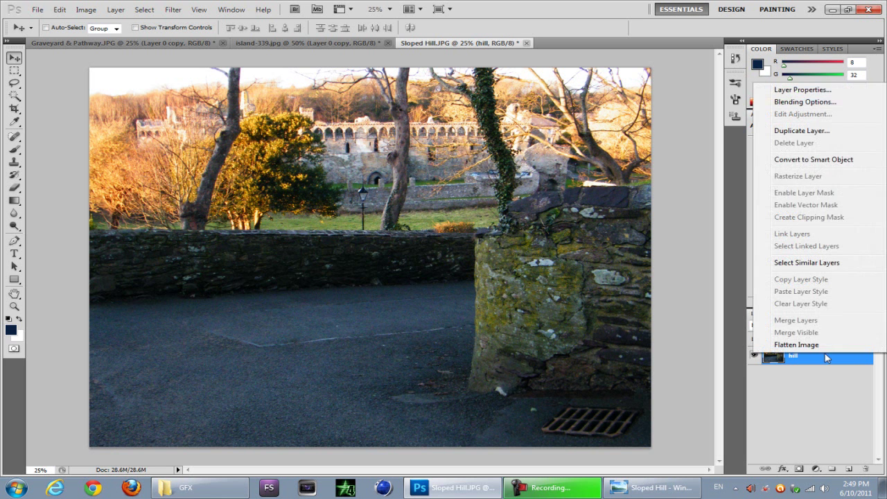
{"action": "mouse_move", "coordinate": [802, 131]}
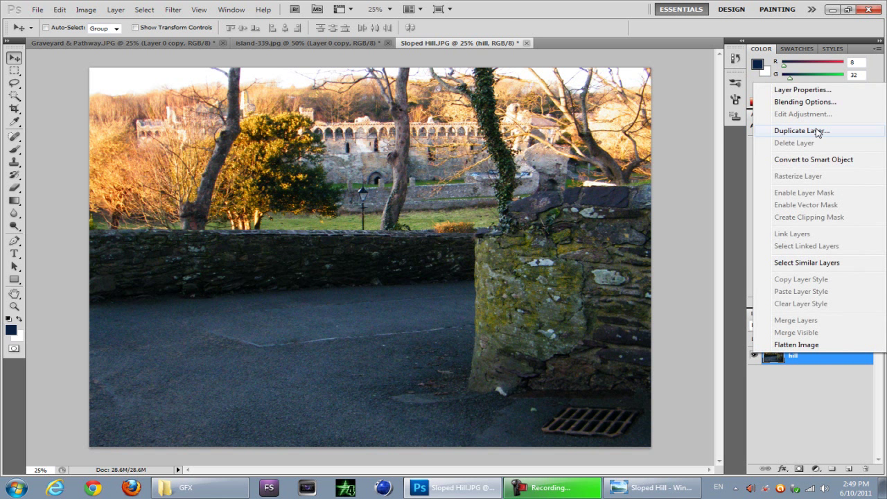
Duplicate the hill layer as 'hill copy'
{"action": "left_click", "coordinate": [801, 130]}
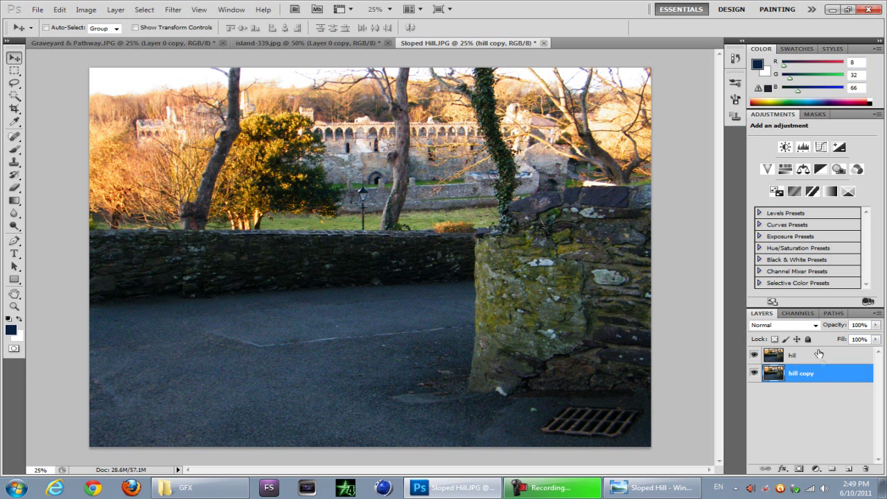
{"action": "mouse_move", "coordinate": [808, 364]}
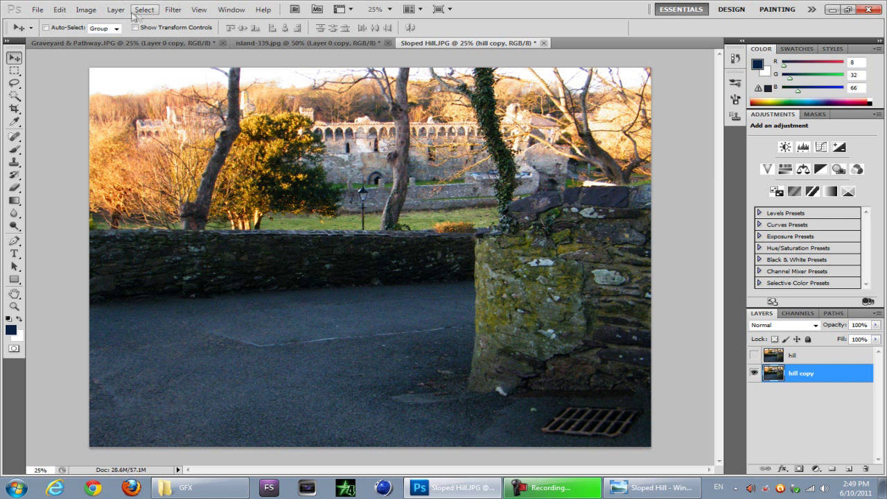
Gaussian-blur hill copy at 13.9 px, re-show the hill layer, and select the Eraser
{"action": "left_click", "coordinate": [172, 9]}
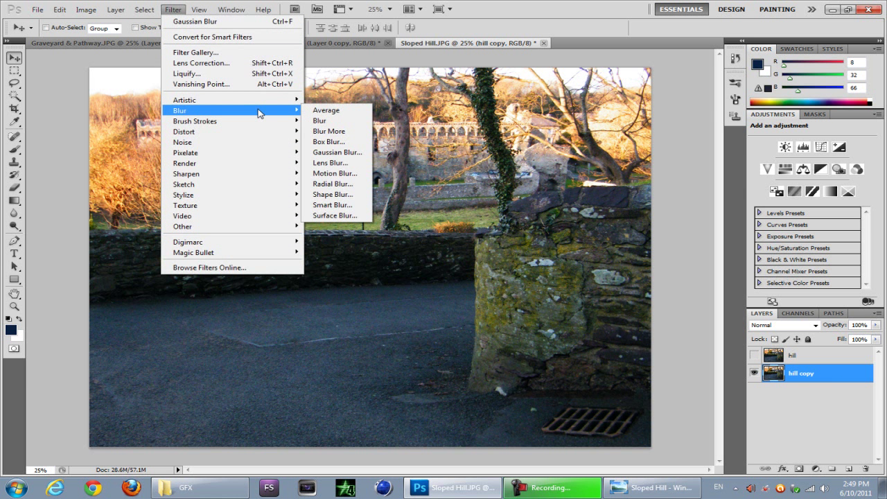
{"action": "mouse_move", "coordinate": [338, 152]}
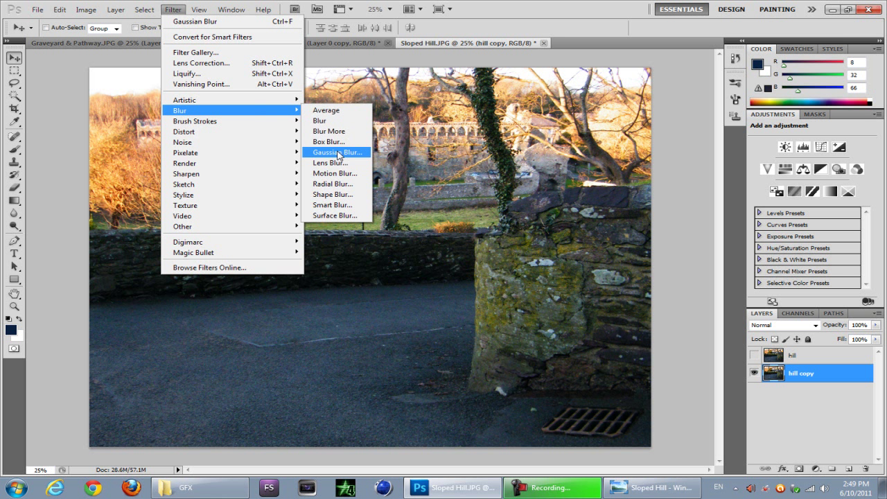
{"action": "mouse_move", "coordinate": [346, 154]}
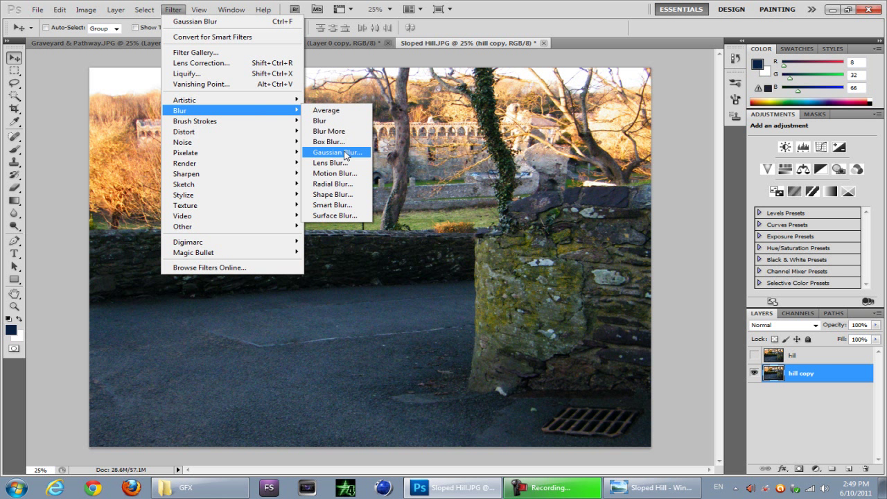
{"action": "left_click", "coordinate": [336, 151]}
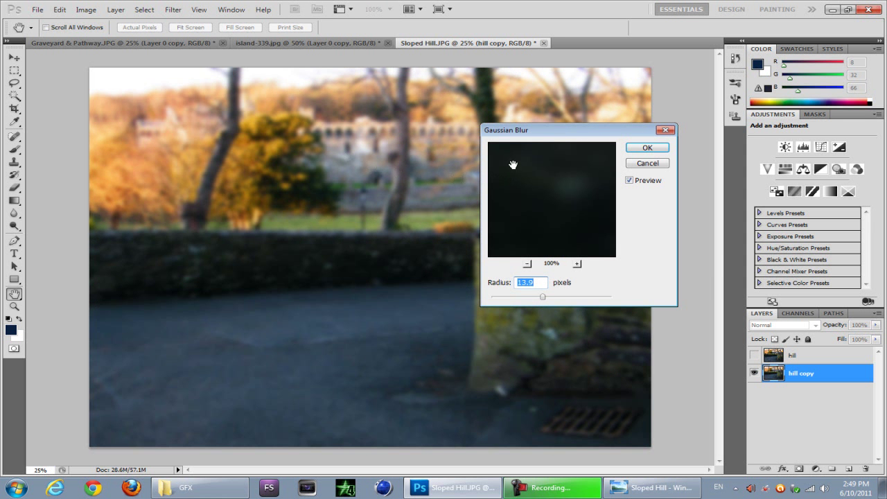
{"action": "left_click_drag", "start_coordinate": [543, 296], "coordinate": [542, 298]}
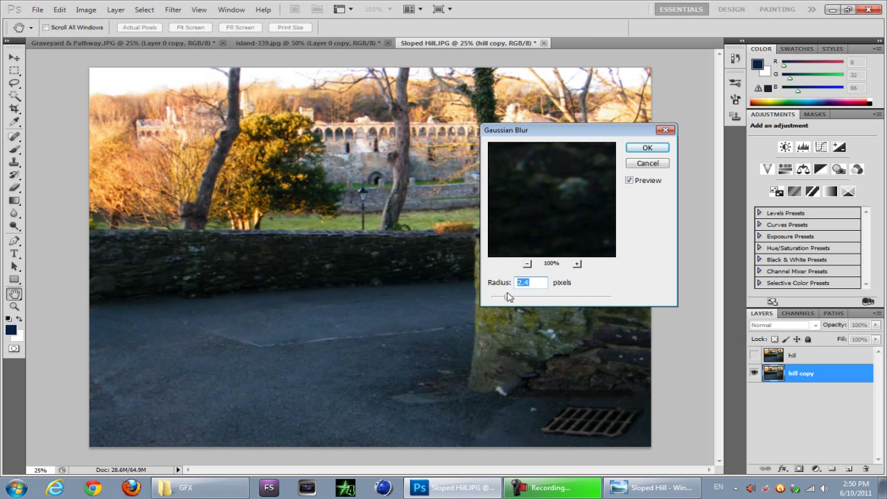
{"action": "left_click_drag", "start_coordinate": [489, 296], "coordinate": [603, 297]}
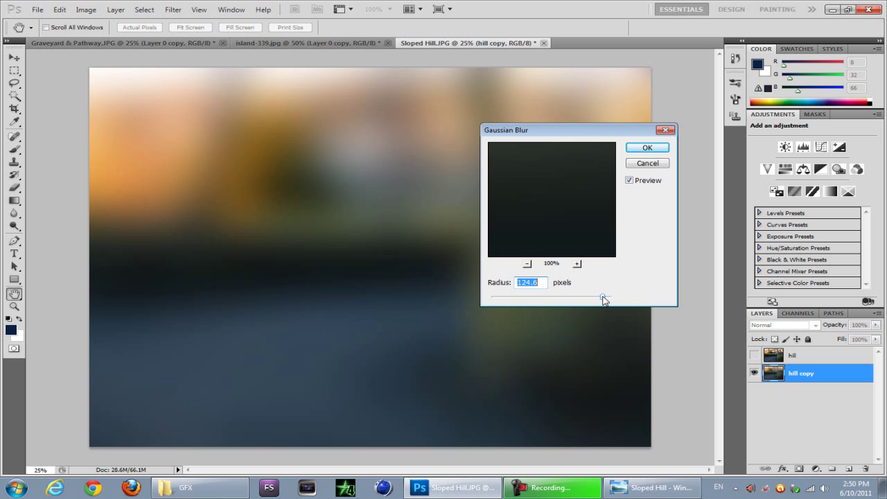
{"action": "left_click_drag", "start_coordinate": [603, 297], "coordinate": [534, 297]}
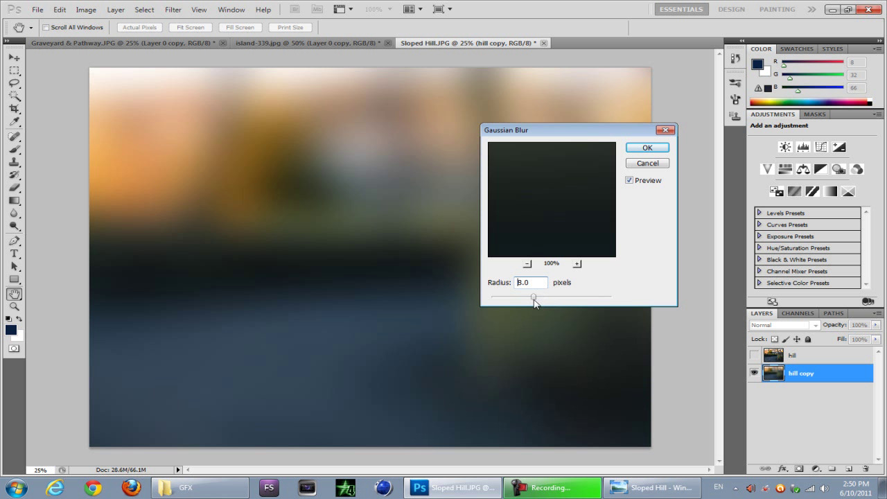
{"action": "left_click_drag", "start_coordinate": [534, 297], "coordinate": [540, 296]}
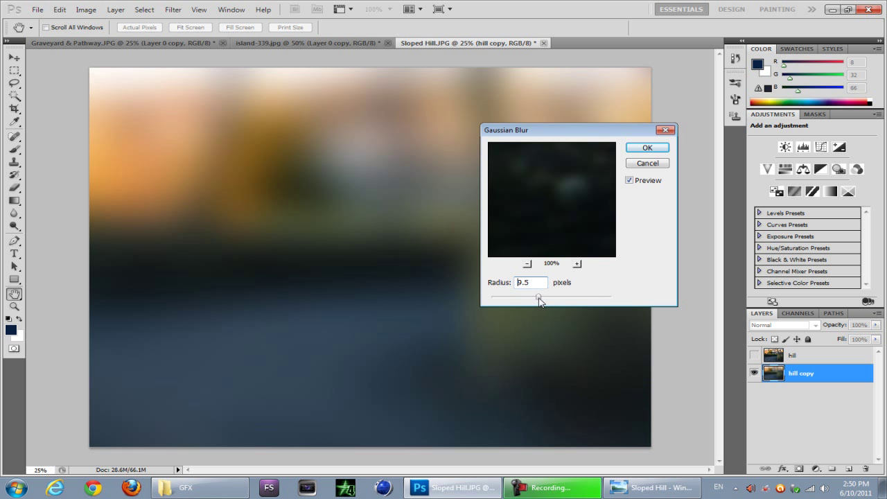
{"action": "left_click_drag", "start_coordinate": [540, 297], "coordinate": [543, 296]}
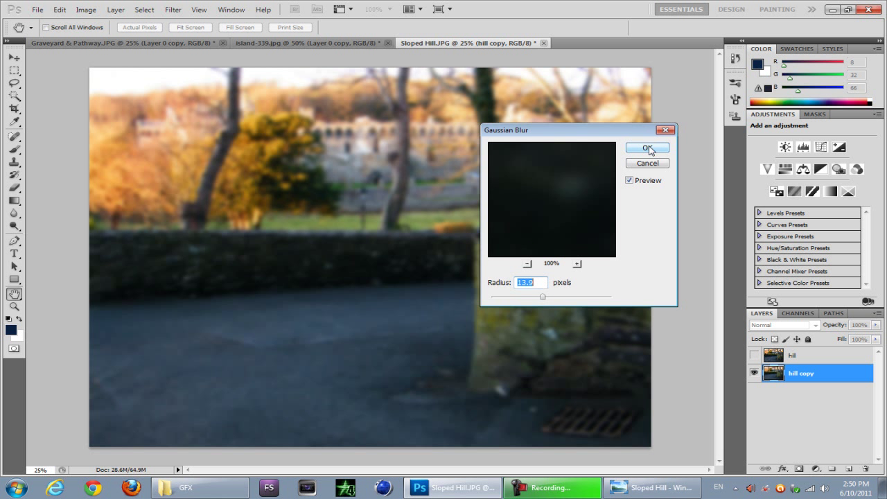
{"action": "left_click", "coordinate": [646, 147]}
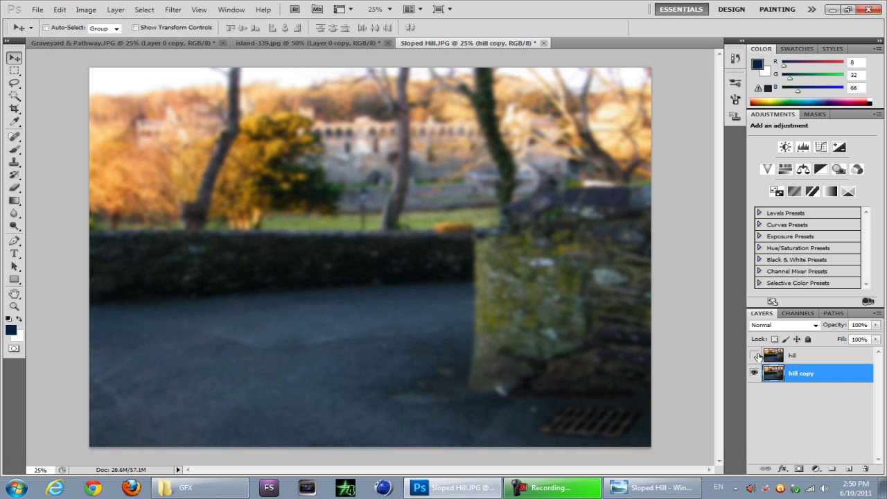
{"action": "left_click", "coordinate": [792, 355]}
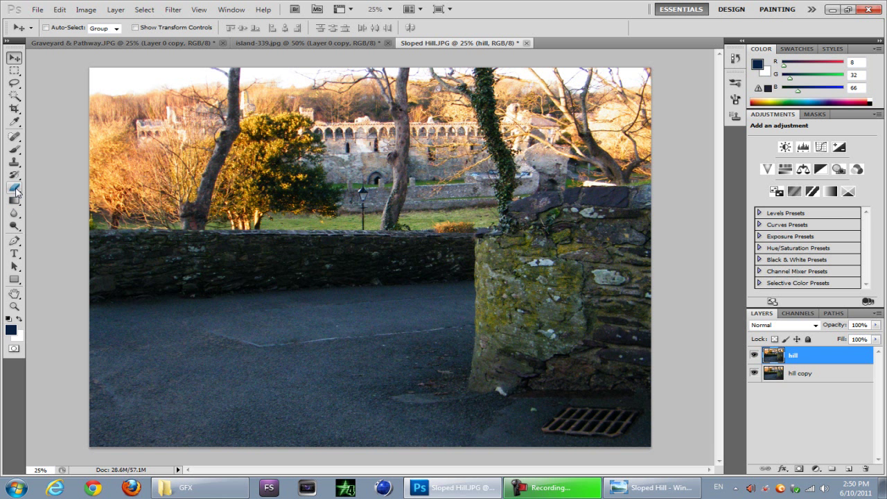
{"action": "mouse_move", "coordinate": [14, 188]}
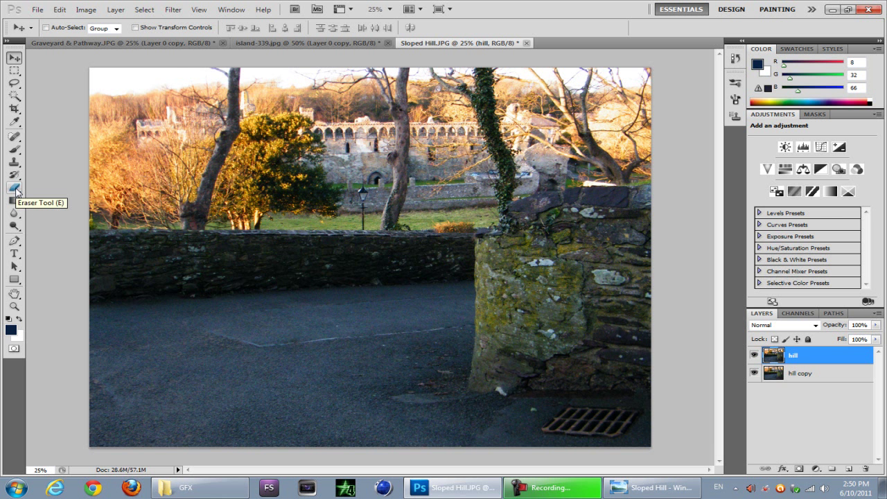
{"action": "left_click", "coordinate": [14, 187]}
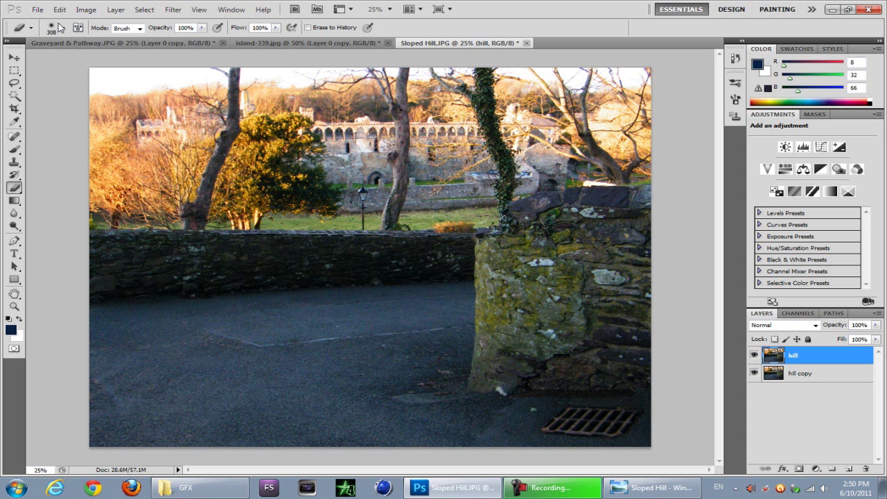
Enlarge the eraser and erase the castle and left-side trees from the sharp layer
{"action": "left_click", "coordinate": [40, 28]}
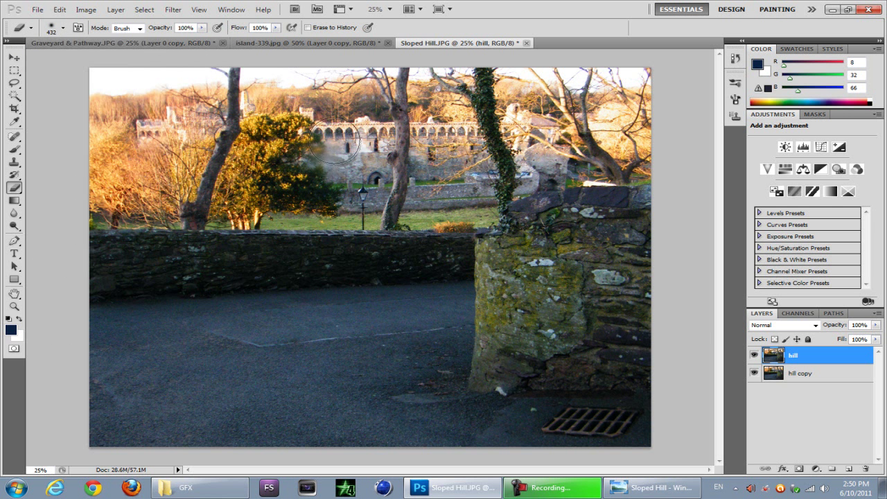
{"action": "left_click_drag", "start_coordinate": [339, 139], "coordinate": [123, 158]}
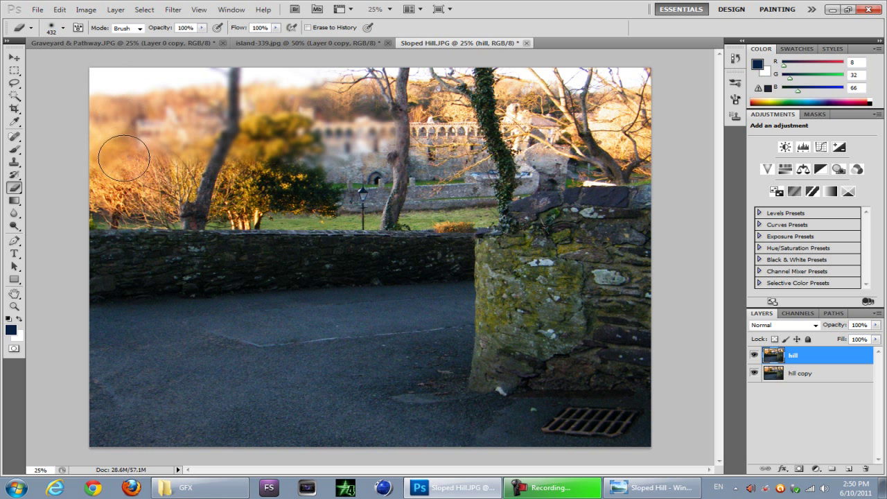
{"action": "left_click_drag", "start_coordinate": [125, 158], "coordinate": [270, 194]}
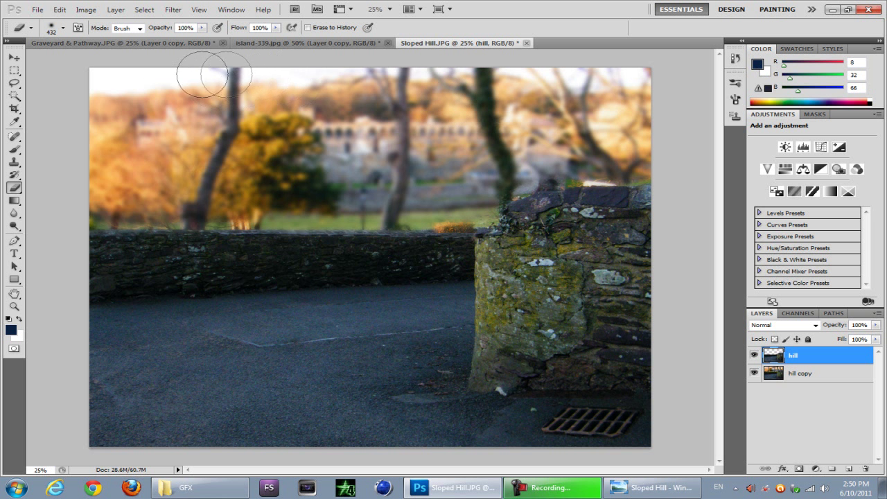
{"action": "mouse_move", "coordinate": [133, 208]}
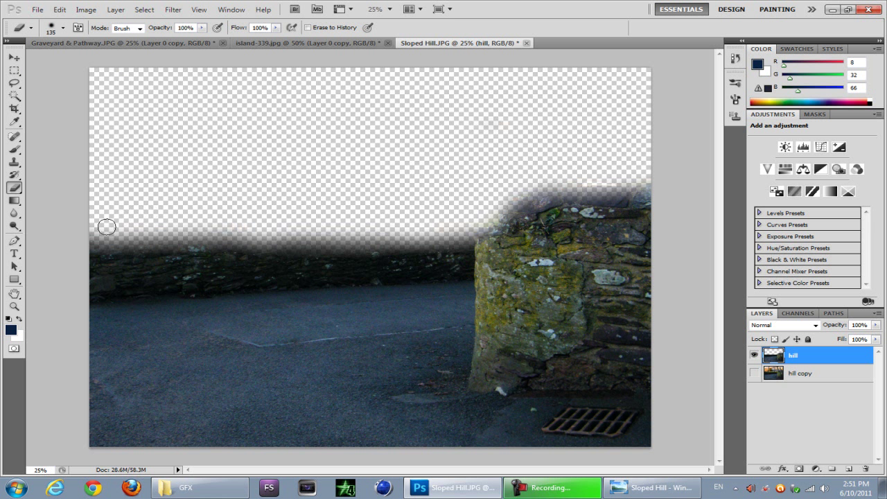
Erase leftover background along the low wall and foreground wall tops
{"action": "left_click_drag", "start_coordinate": [107, 226], "coordinate": [189, 227]}
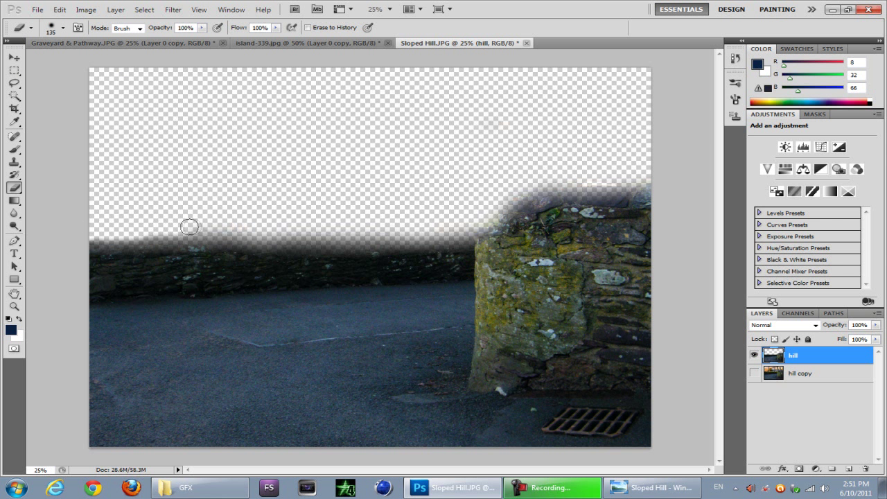
{"action": "left_click_drag", "start_coordinate": [189, 227], "coordinate": [359, 231]}
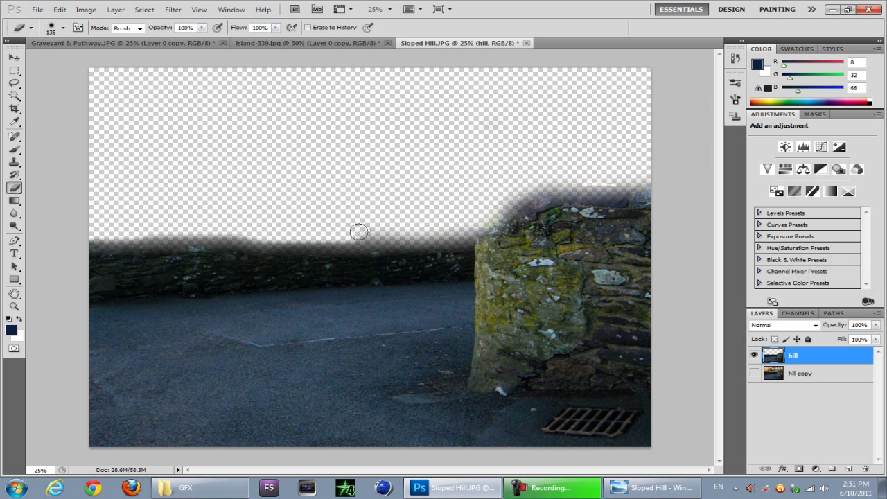
{"action": "left_click_drag", "start_coordinate": [359, 232], "coordinate": [501, 201]}
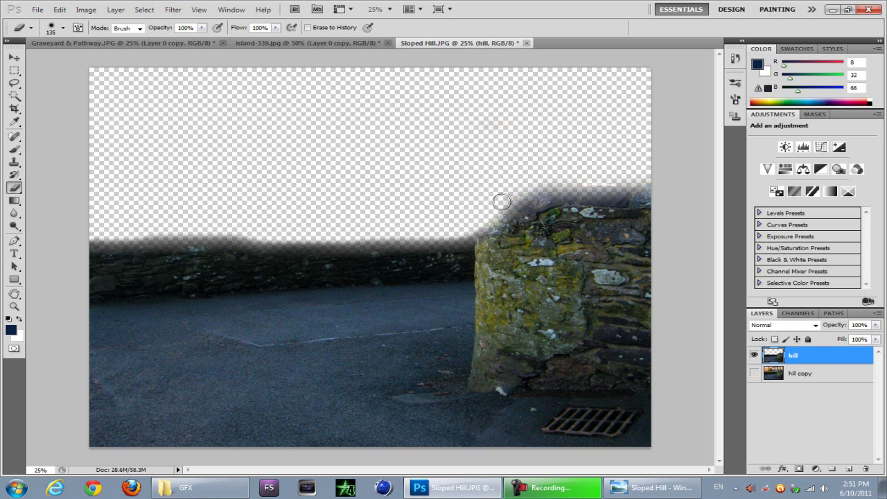
{"action": "left_click_drag", "start_coordinate": [503, 201], "coordinate": [628, 180]}
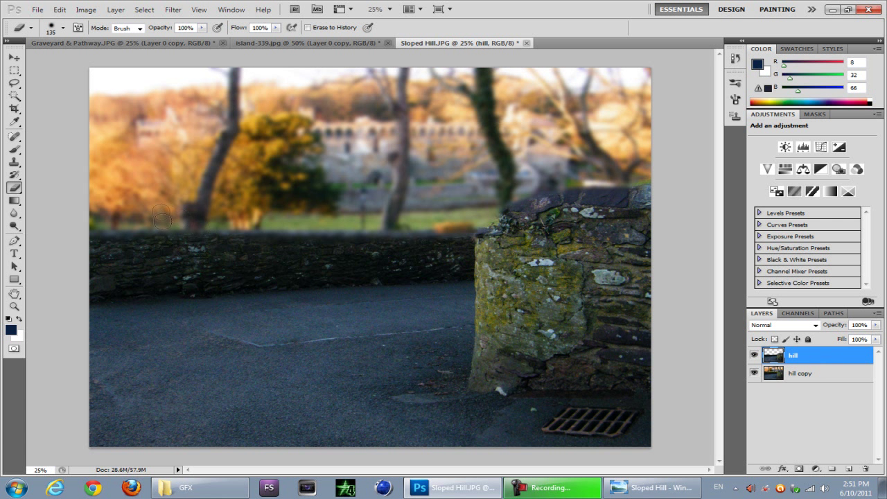
{"action": "mouse_move", "coordinate": [291, 74]}
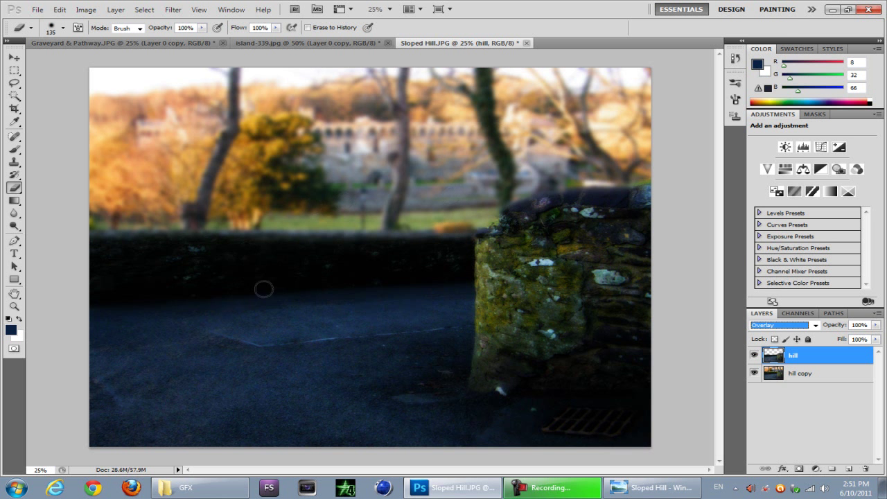
Change the hill layer's blend mode from Overlay to Normal
{"action": "left_click", "coordinate": [780, 325]}
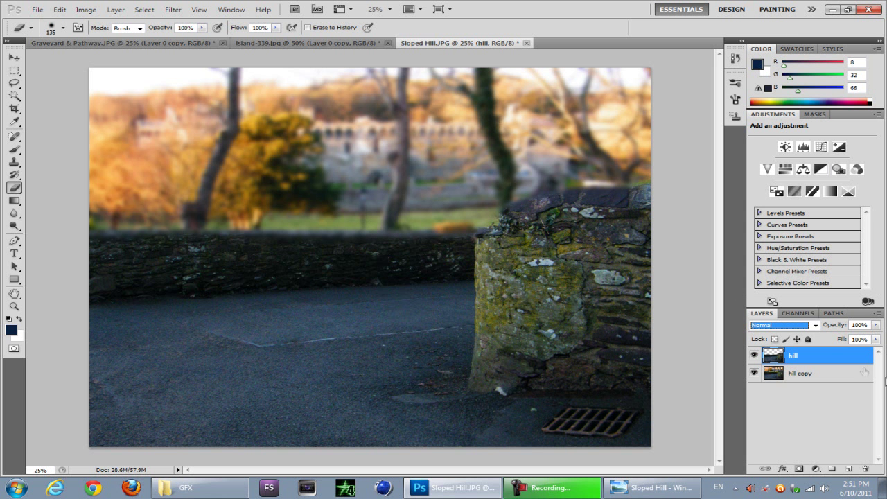
{"action": "mouse_move", "coordinate": [80, 43]}
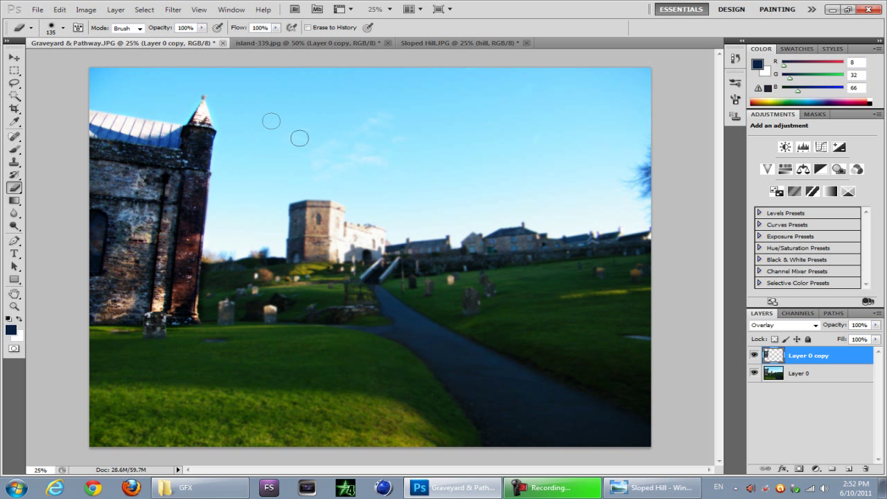
{"action": "mouse_move", "coordinate": [461, 189]}
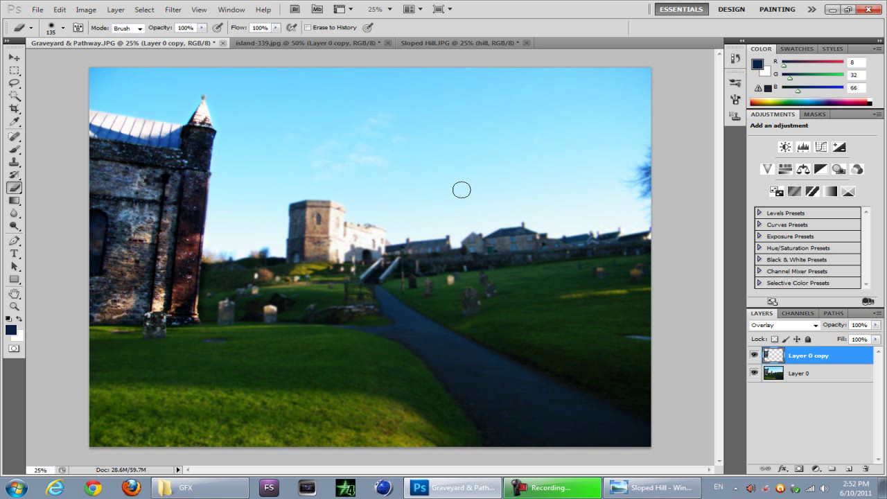
{"action": "mouse_move", "coordinate": [510, 289]}
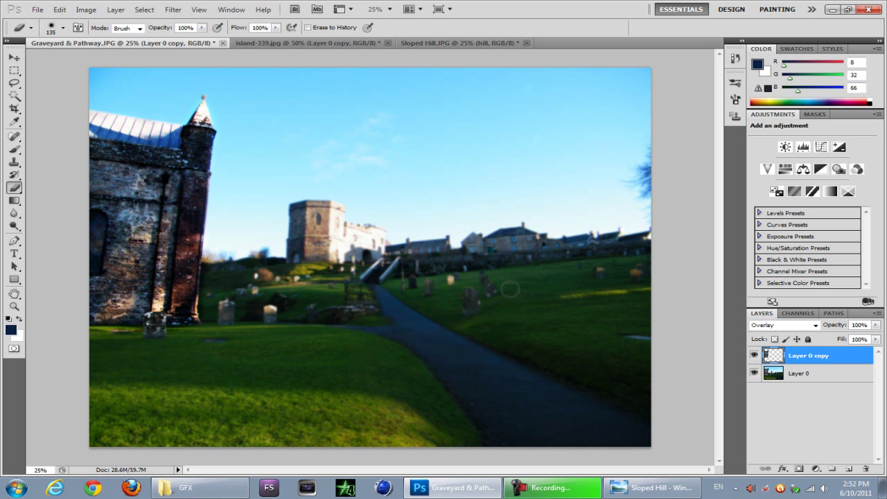
{"action": "mouse_move", "coordinate": [454, 93]}
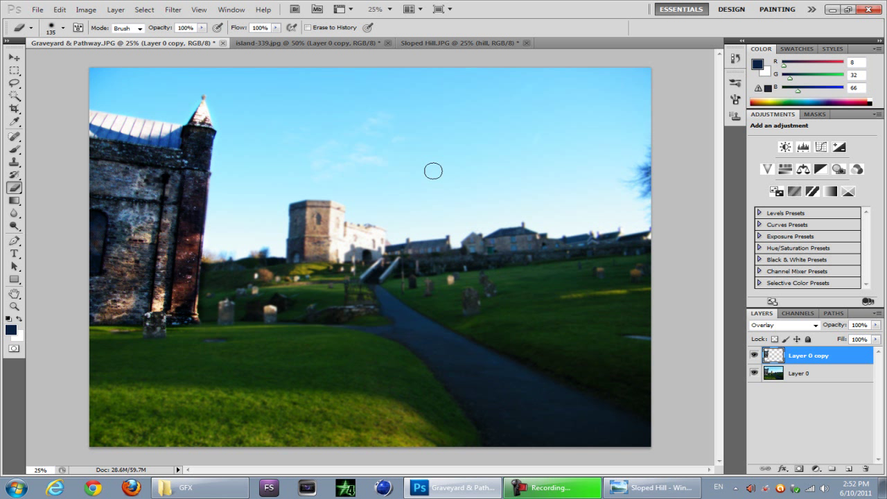
{"action": "mouse_move", "coordinate": [341, 112]}
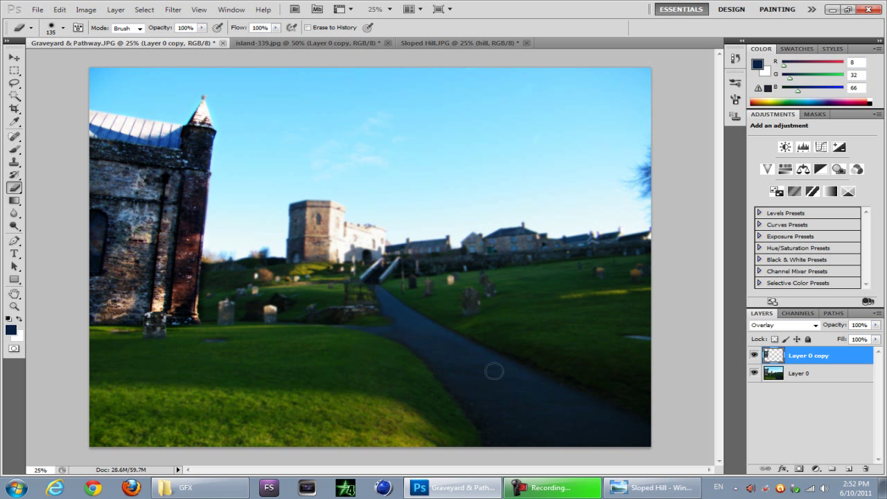
{"action": "mouse_move", "coordinate": [398, 82]}
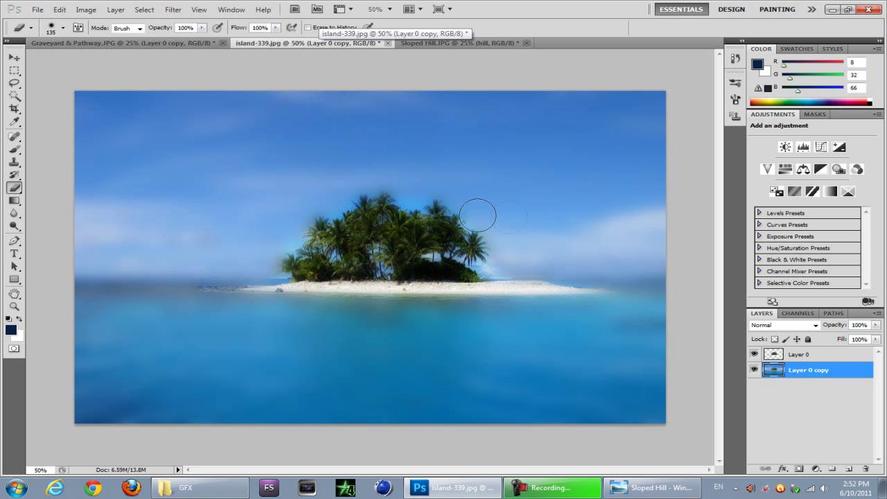
{"action": "mouse_move", "coordinate": [215, 163]}
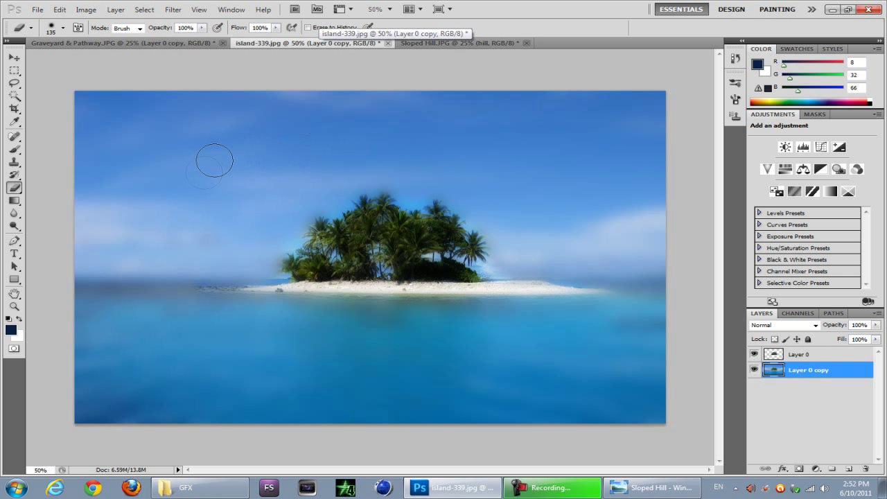
{"action": "mouse_move", "coordinate": [638, 230]}
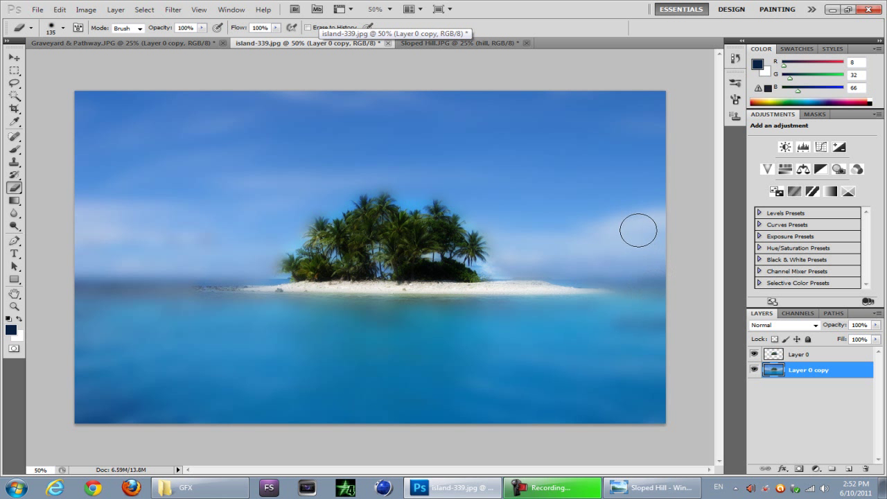
{"action": "mouse_move", "coordinate": [635, 221]}
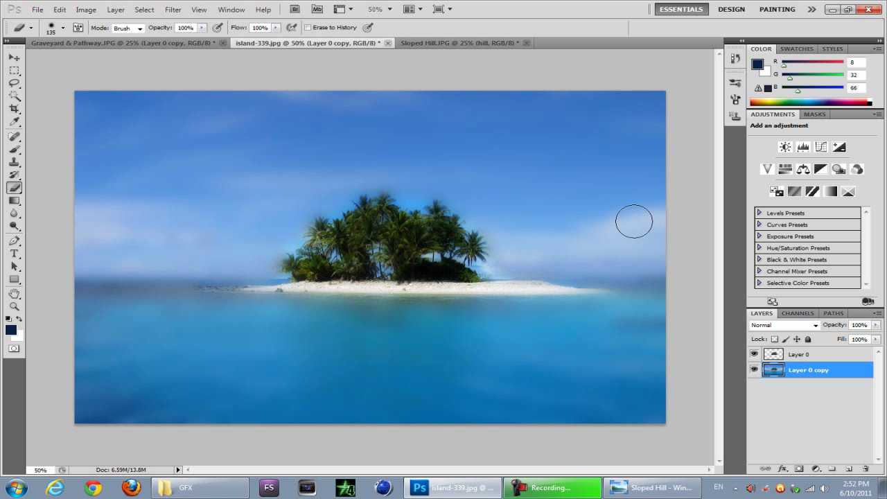
{"action": "mouse_move", "coordinate": [650, 219]}
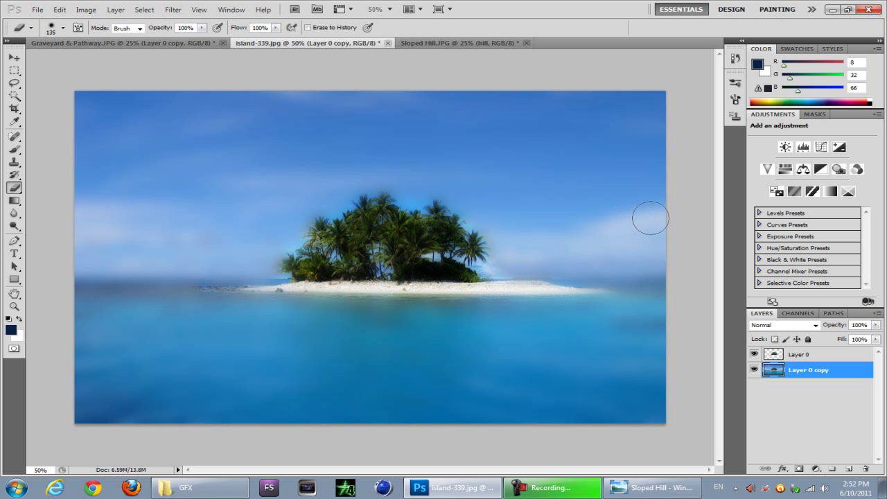
{"action": "mouse_move", "coordinate": [302, 123]}
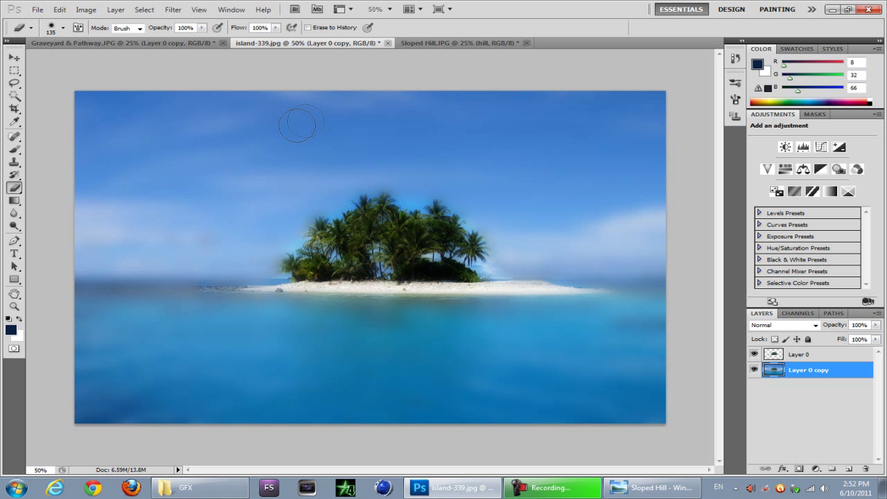
Switch to the island-339 document and select its top Layer 0
{"action": "left_click_drag", "start_coordinate": [302, 122], "coordinate": [296, 85]}
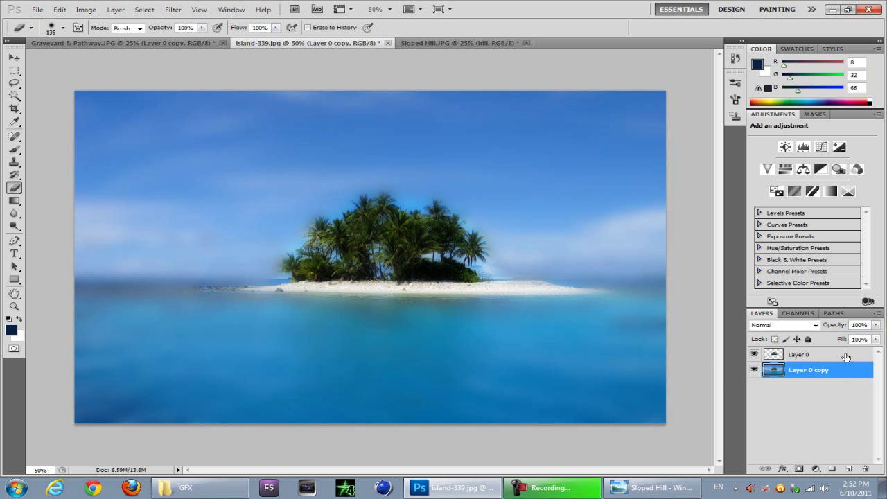
{"action": "left_click", "coordinate": [798, 354]}
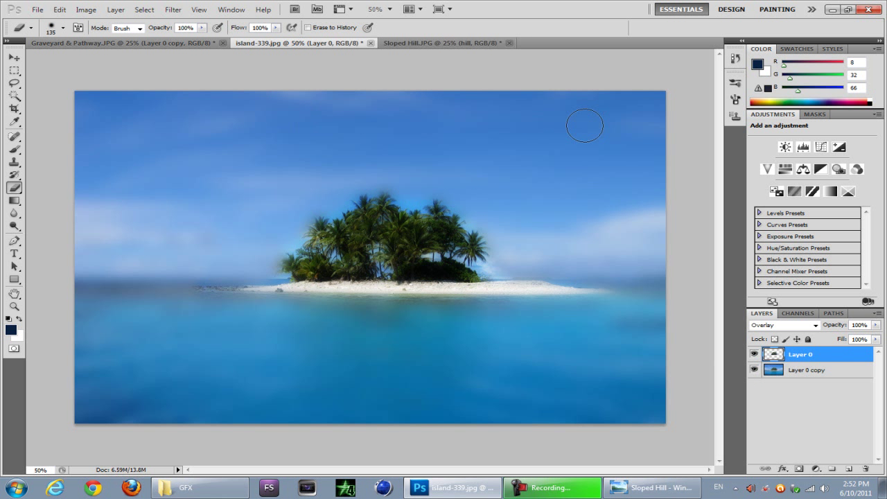
{"action": "mouse_move", "coordinate": [518, 389]}
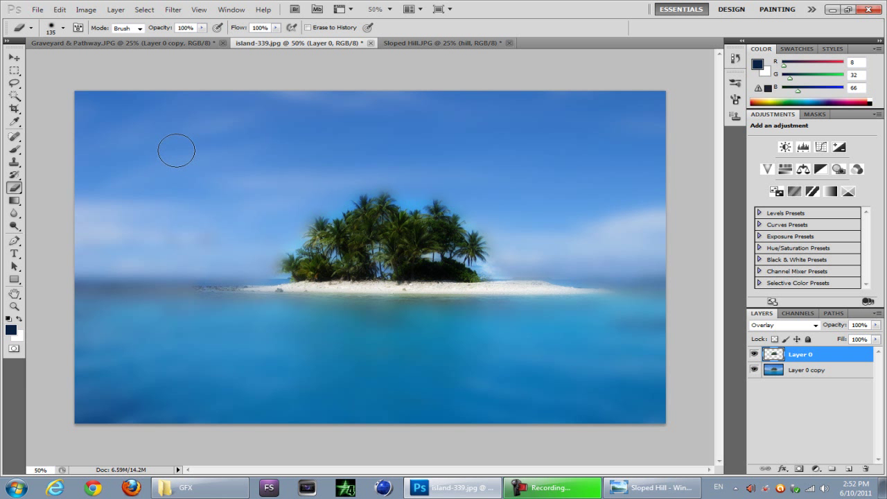
{"action": "mouse_move", "coordinate": [416, 50]}
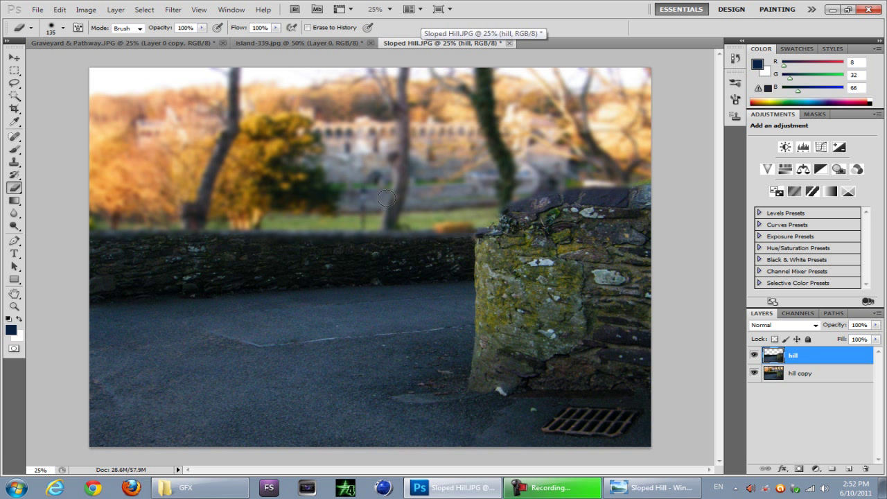
{"action": "mouse_move", "coordinate": [423, 157]}
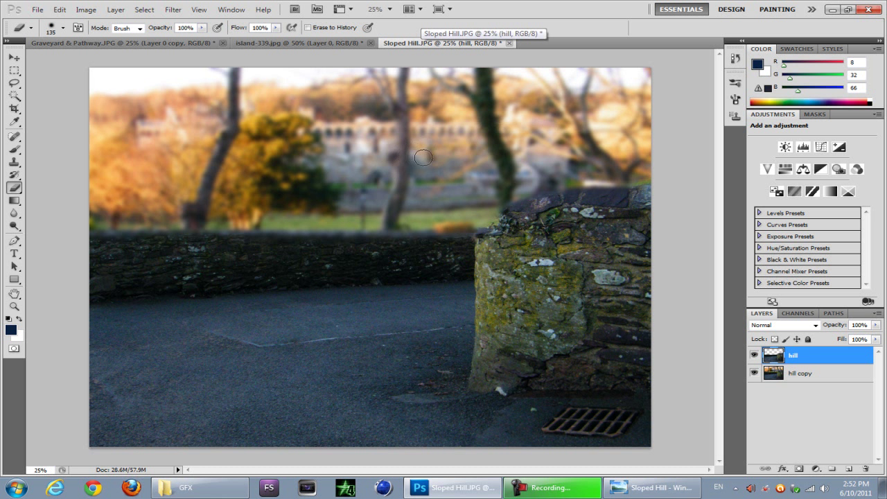
{"action": "mouse_move", "coordinate": [444, 157]}
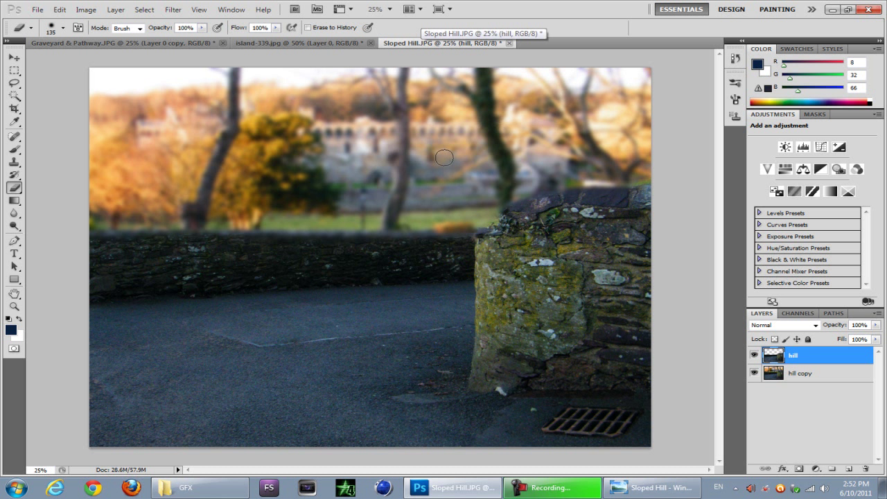
{"action": "mouse_move", "coordinate": [307, 164]}
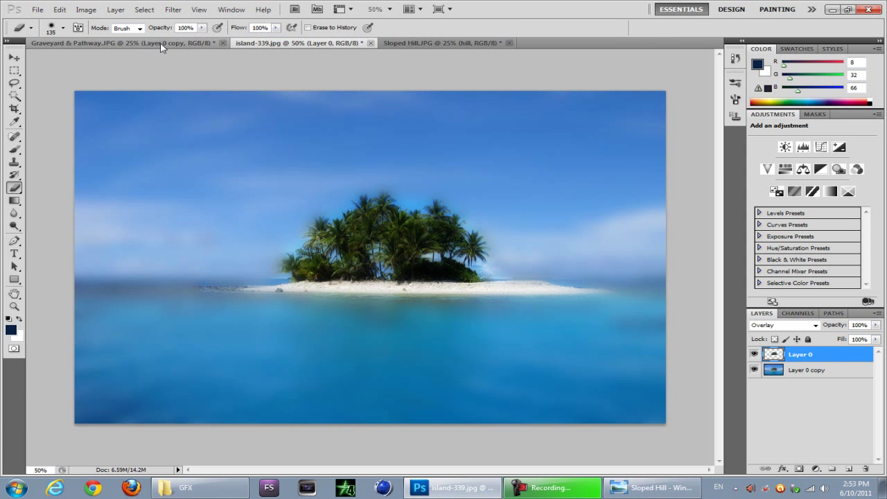
Switch to the Sloped Hill.JPG document showing the sharp wall over the blurred copy
{"action": "left_click", "coordinate": [437, 43]}
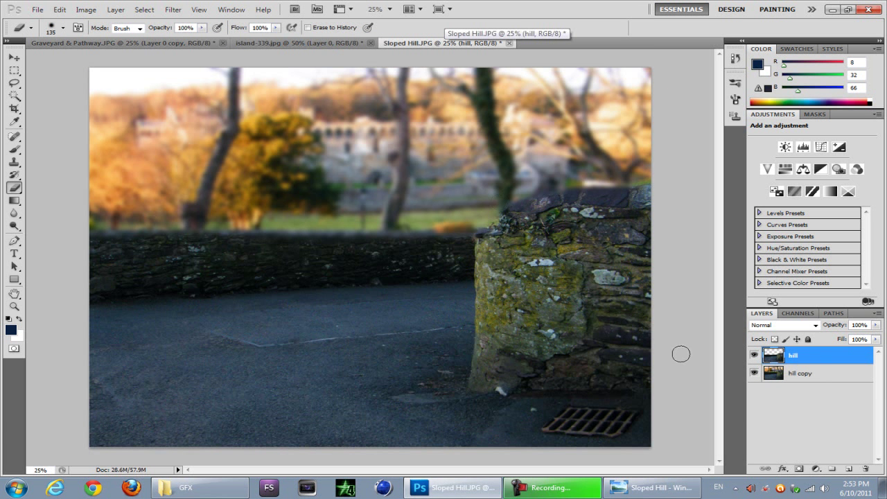
{"action": "mouse_move", "coordinate": [374, 165]}
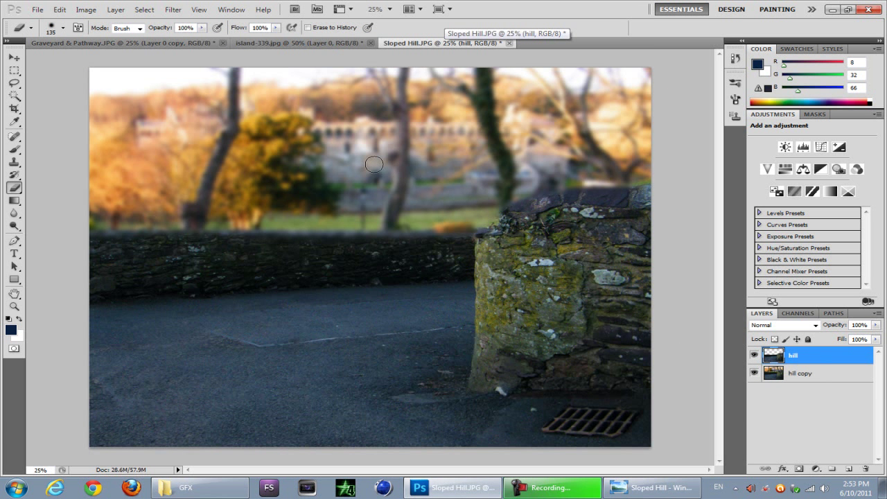